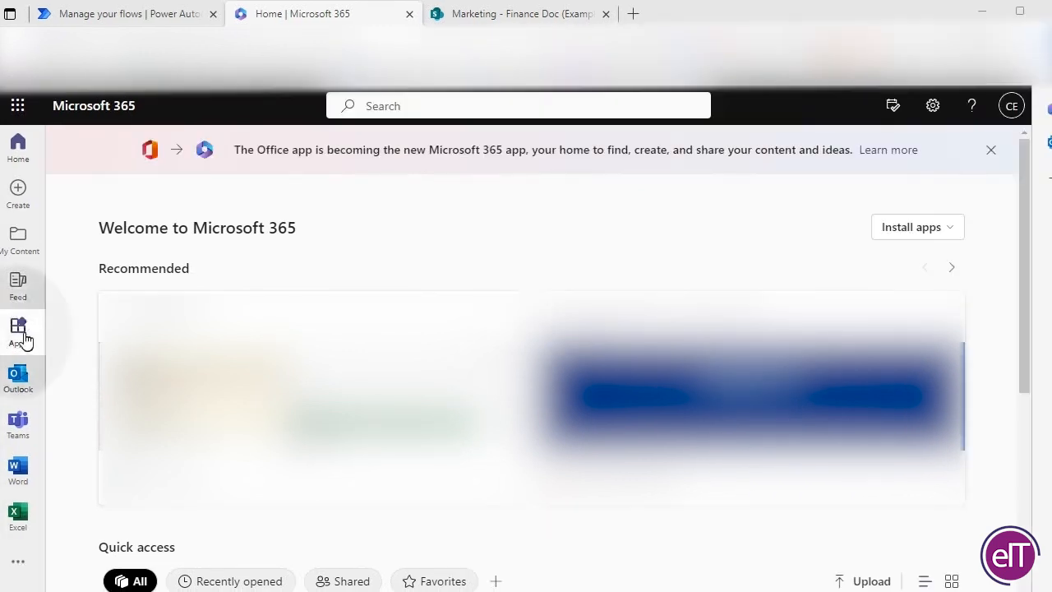
Step: Launch Power Automate from the Microsoft 365 Apps list and start an automated cloud flow
left_click(17, 328)
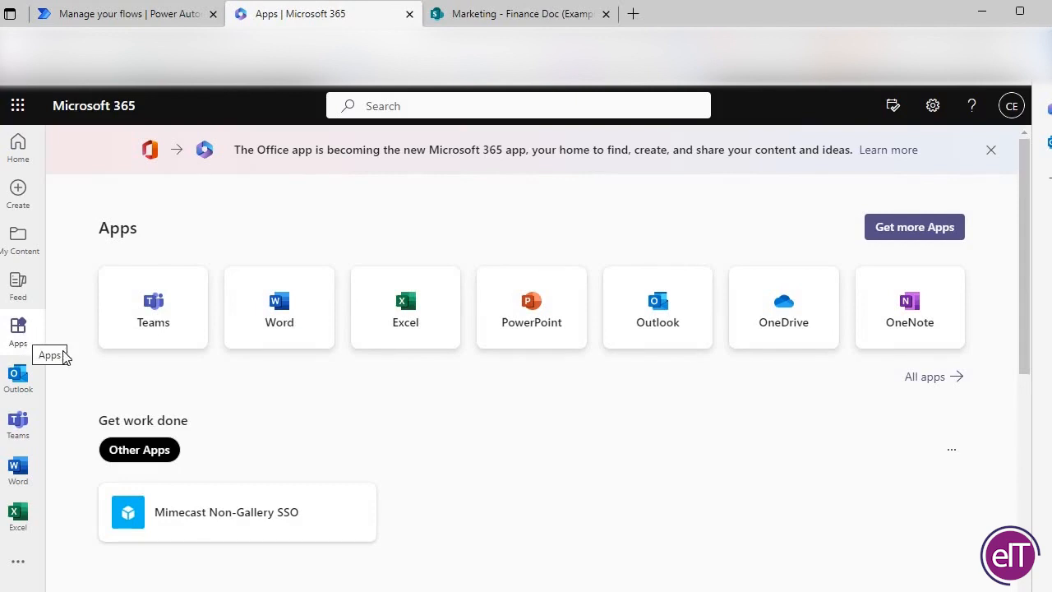
mouse_move(454, 395)
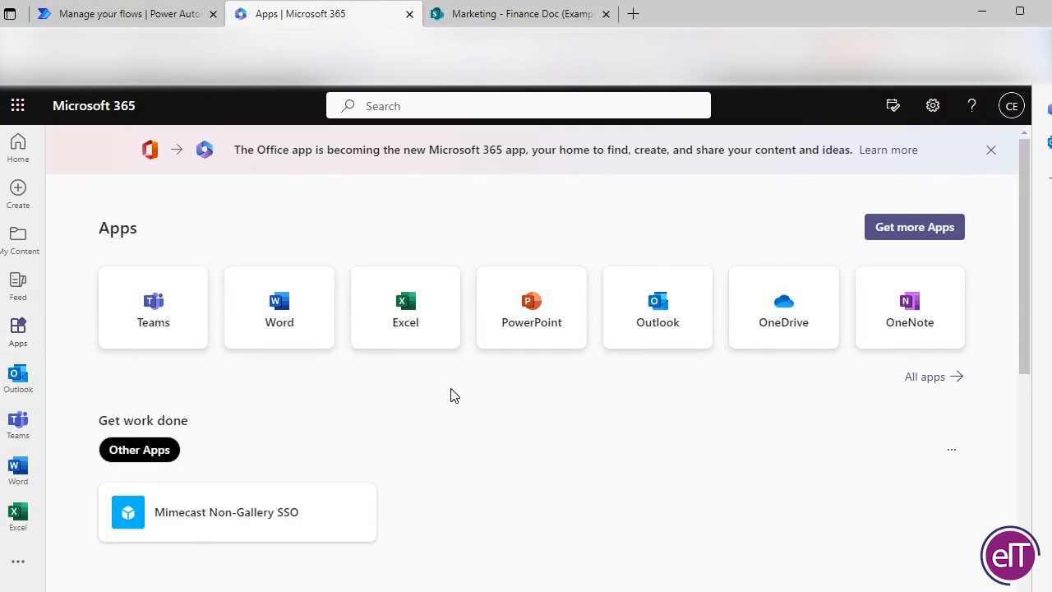
scroll("down", 3)
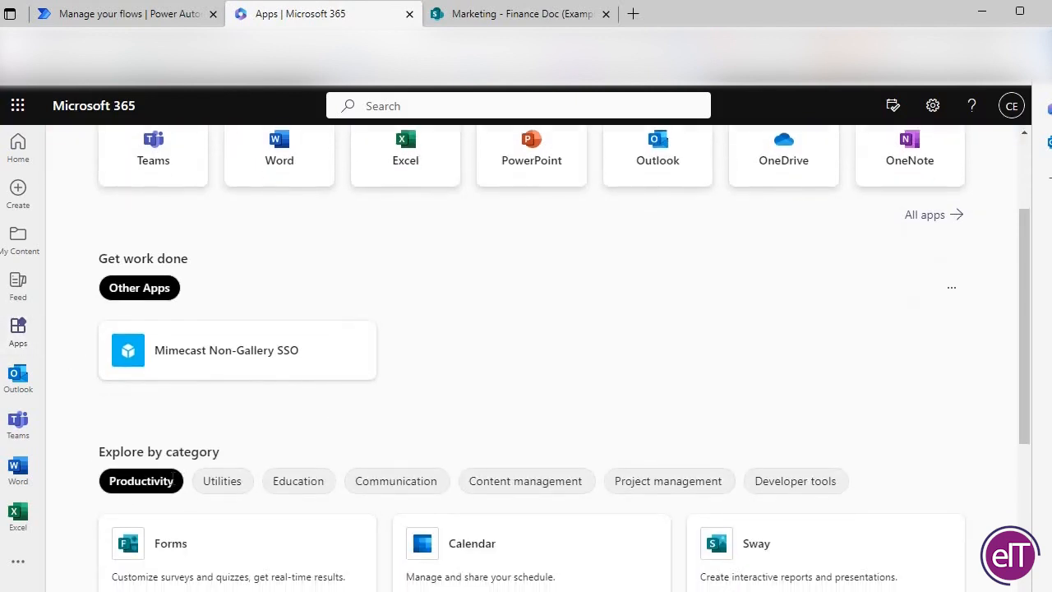
scroll("down", 3)
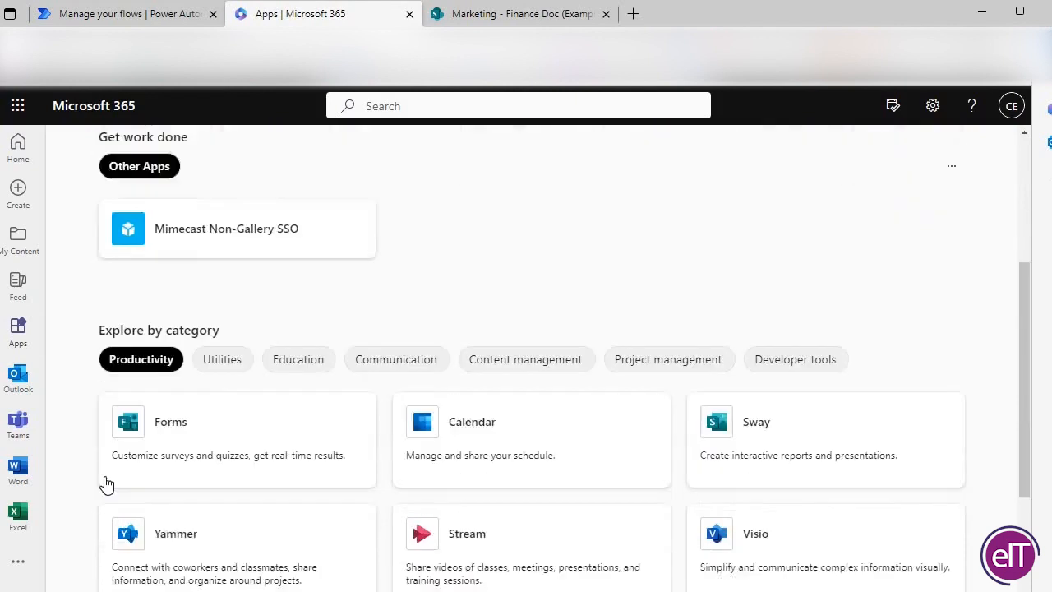
scroll("down", 3)
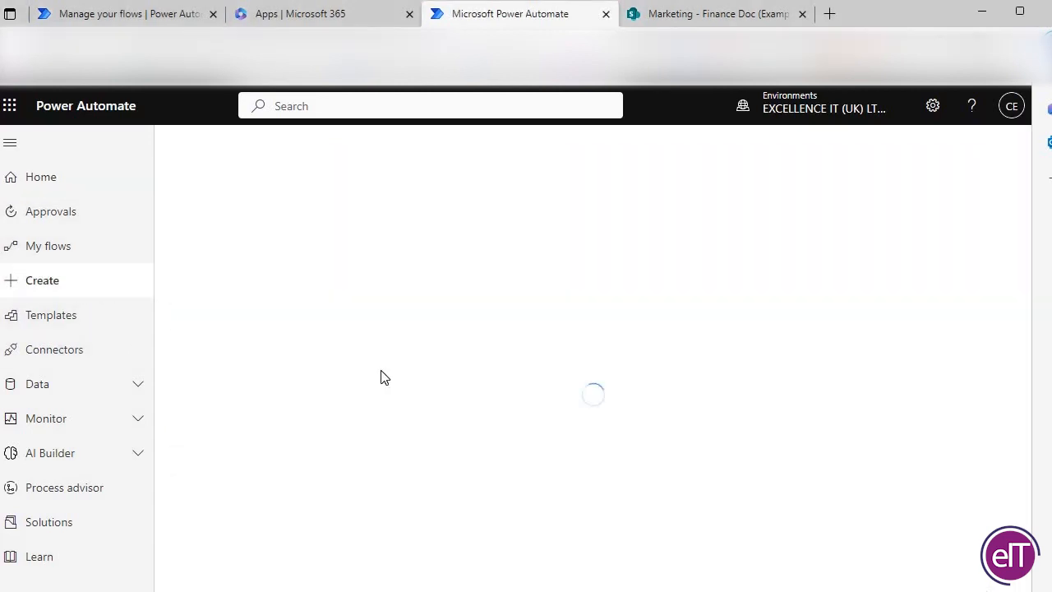
left_click(42, 280)
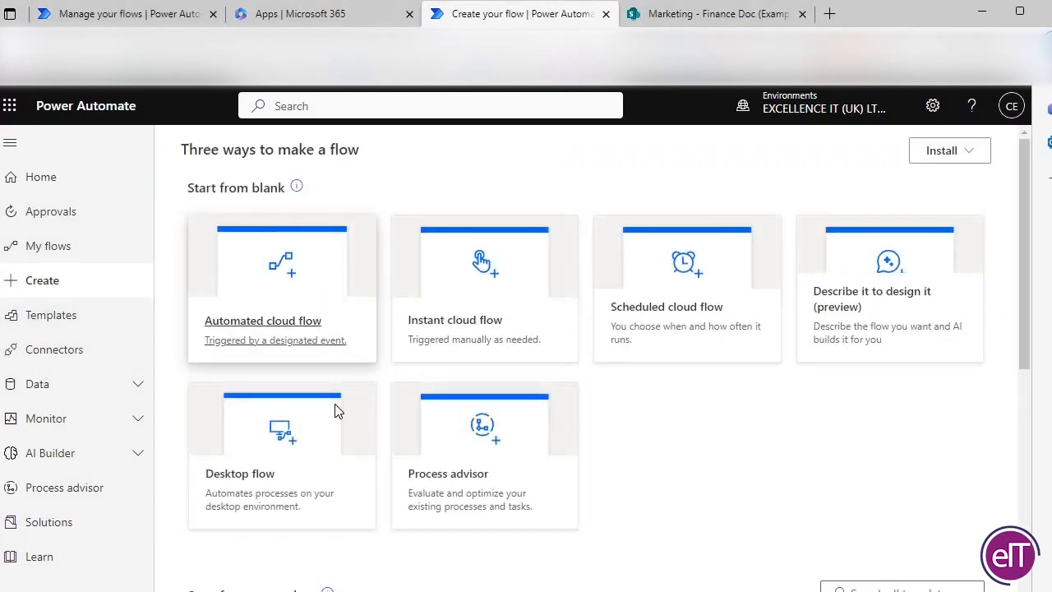
left_click(281, 321)
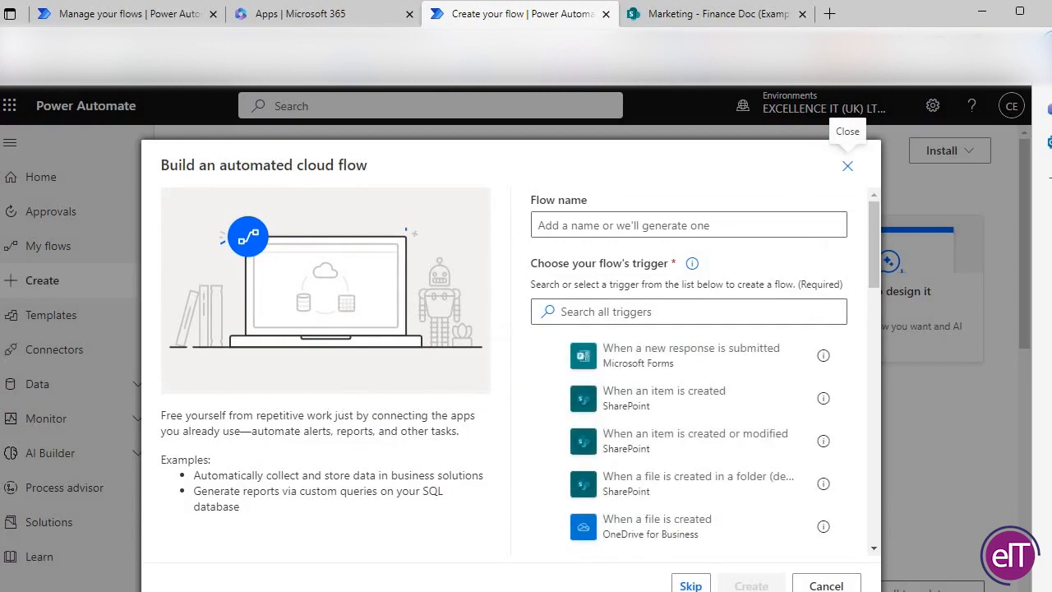
Step: Name the flow 'Send an email to Emma when file is uploaded to Marketing' and trim its ending
scroll("down", 3)
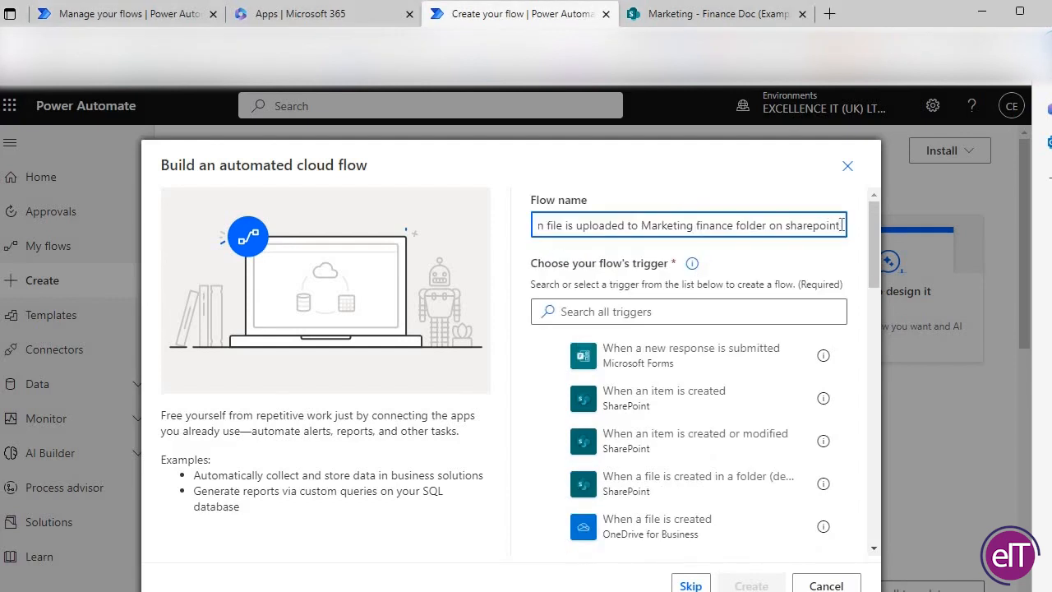
type("Send an email to Emma when file is uploaded to Marketing")
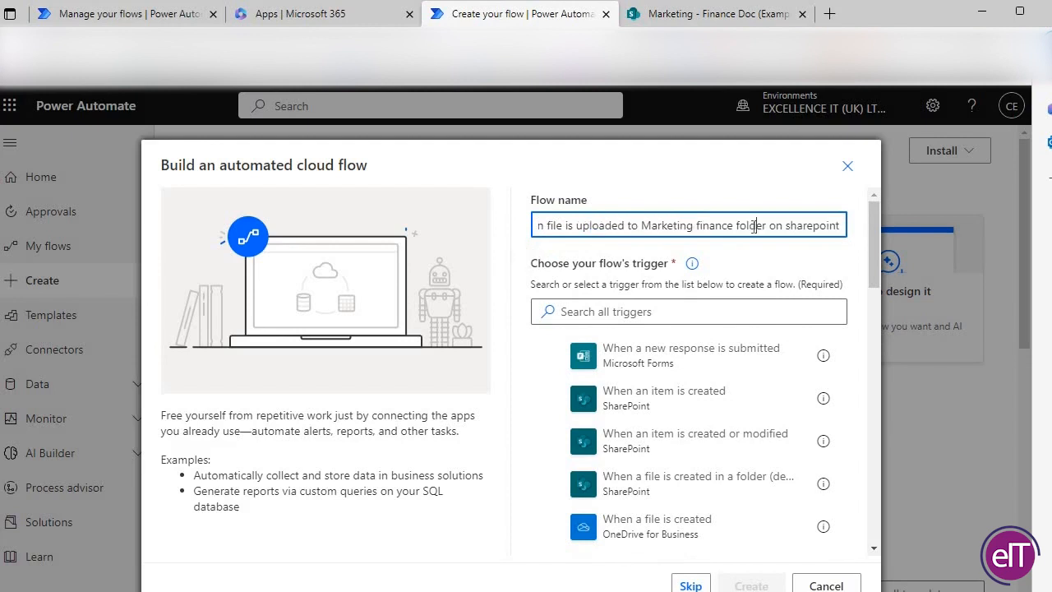
left_click(689, 312)
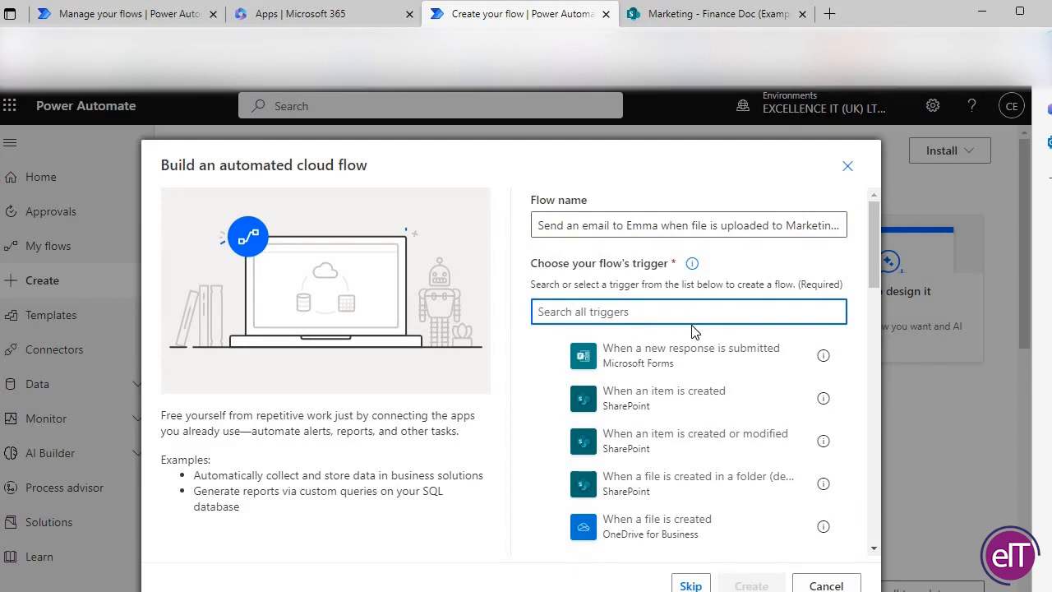
Step: Create the flow with the SharePoint 'When a file is created (properties only)' trigger
type("when a file")
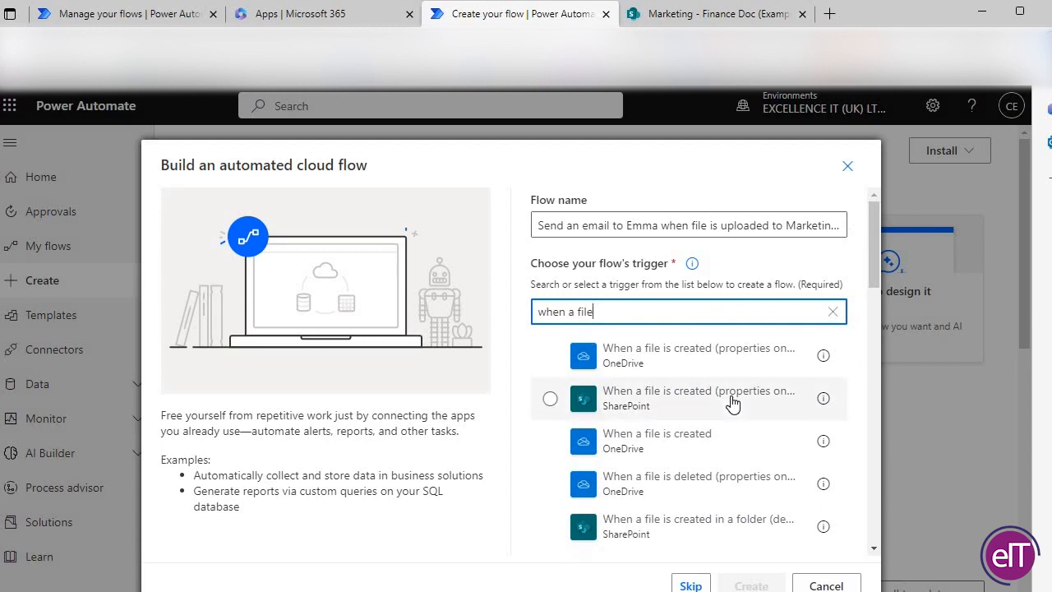
left_click(549, 397)
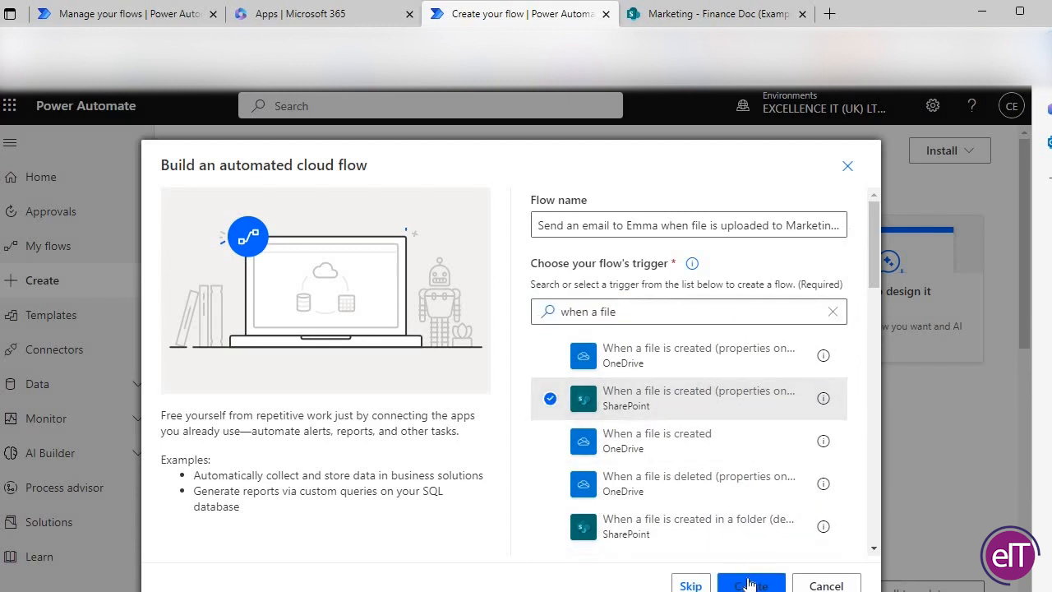
left_click(750, 584)
type("Emma")
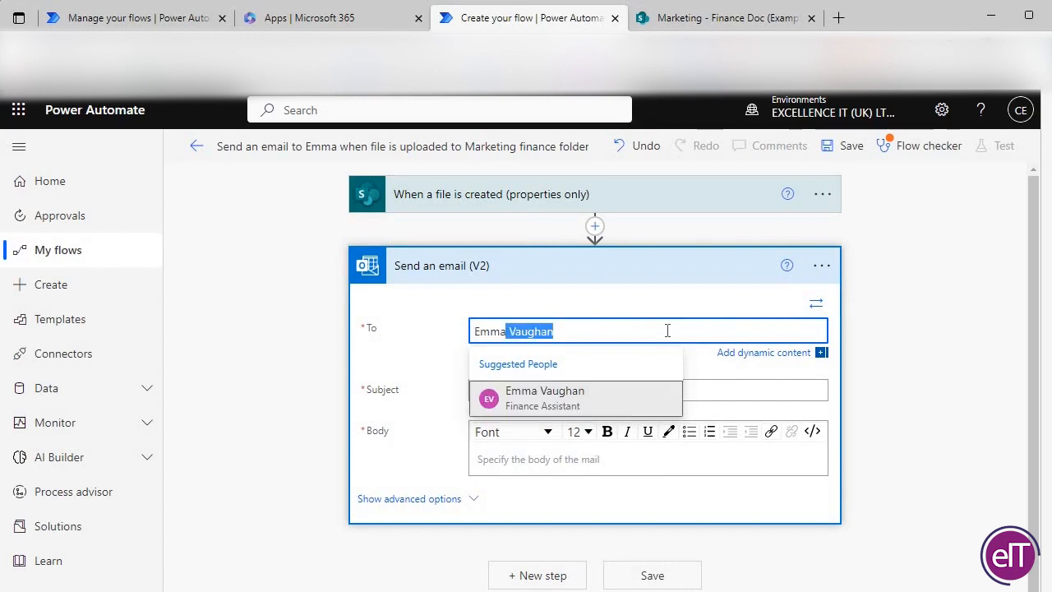
Step: Address the email to Emma, subject 'Marketing Invoice Added', body announcing the invoice added to the finance folder
type("Marketing Invoice Added")
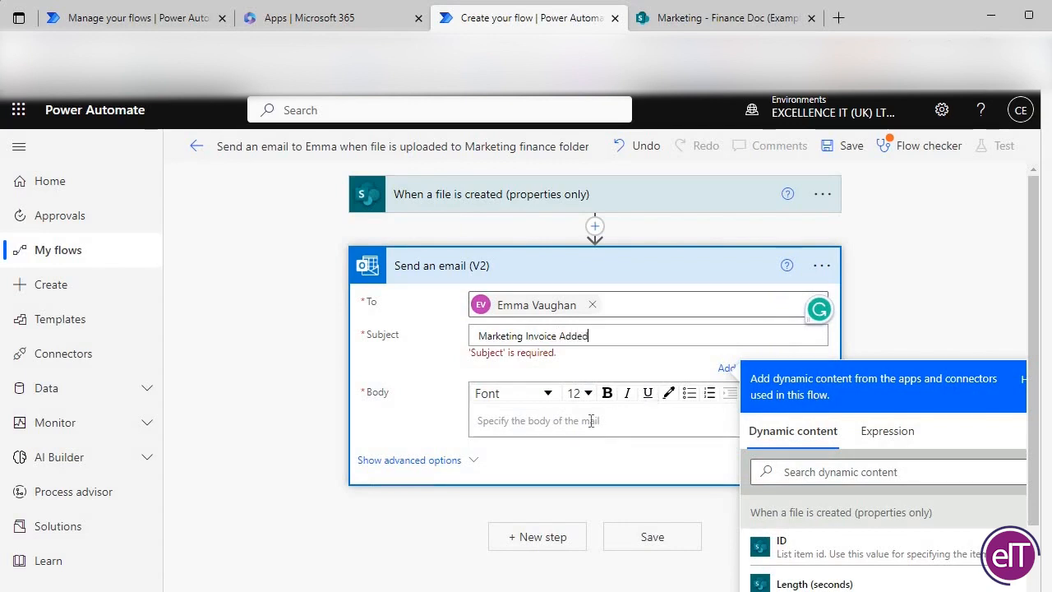
type("Hi Em")
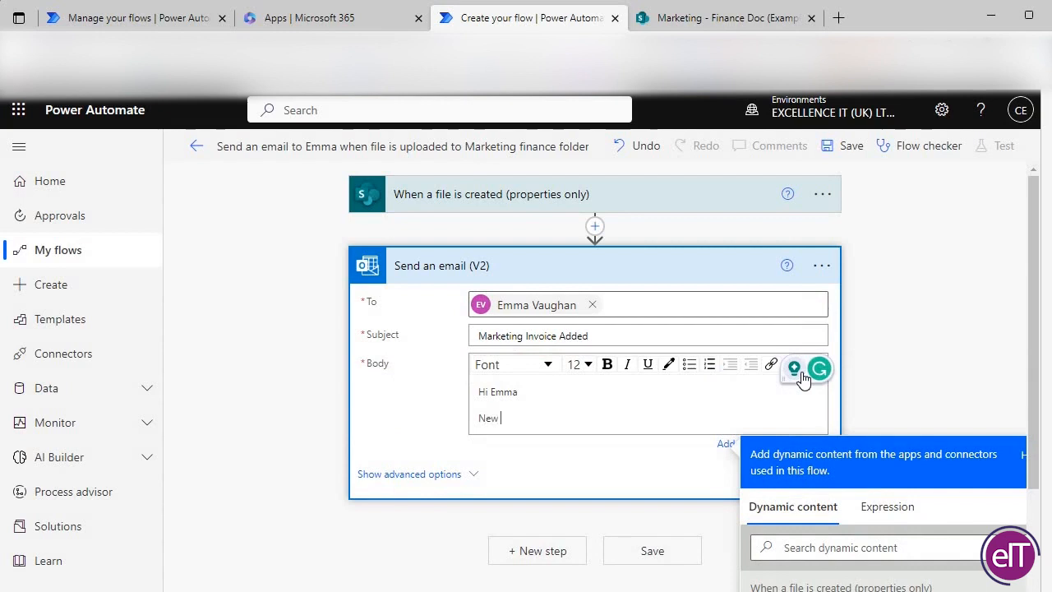
type("marketing invoice add")
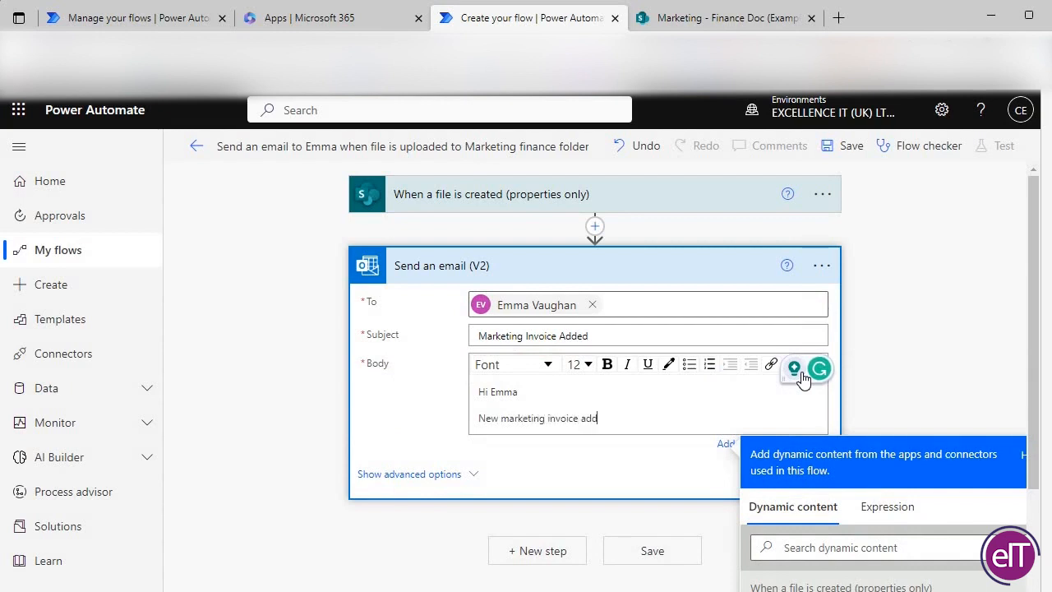
type("ed to the finance folder")
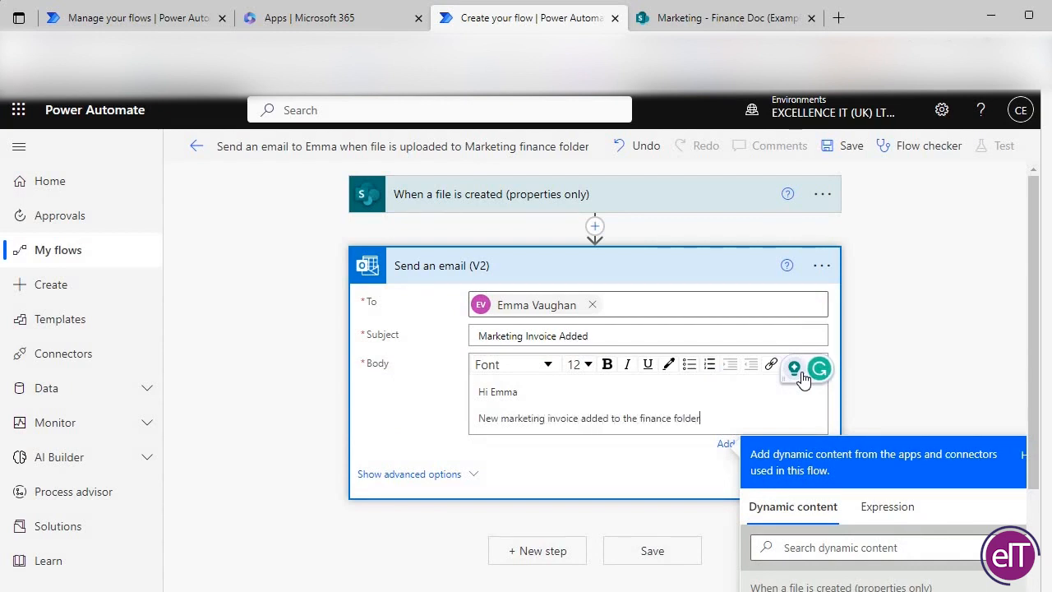
type("File name:")
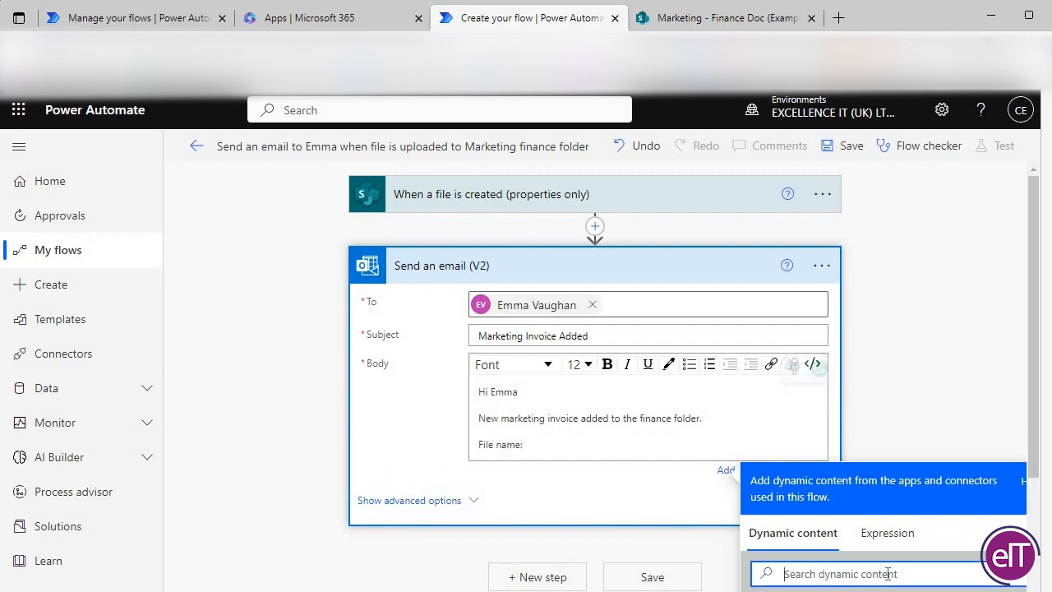
Step: Add File name and Link lines with Name and Link to item values, plus a 'Thank you' sign-off
type("file name")
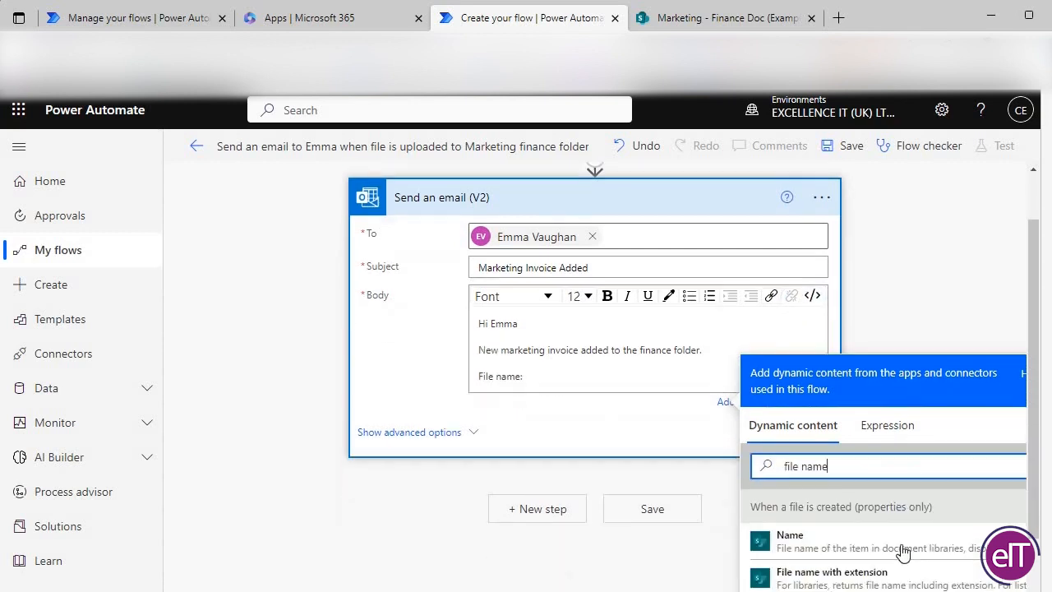
left_click(789, 541)
type("Link:")
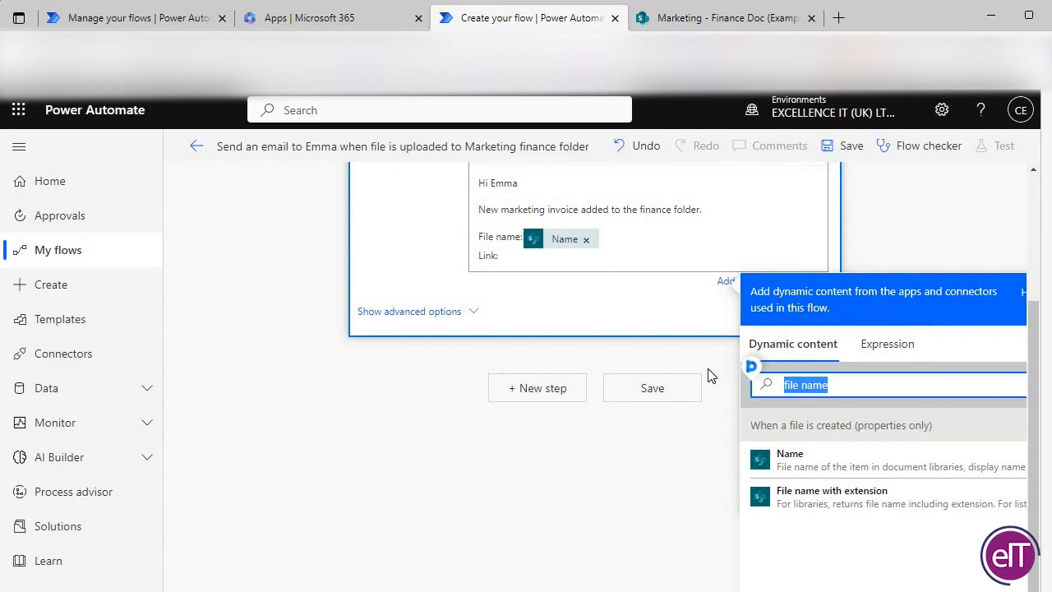
type("link")
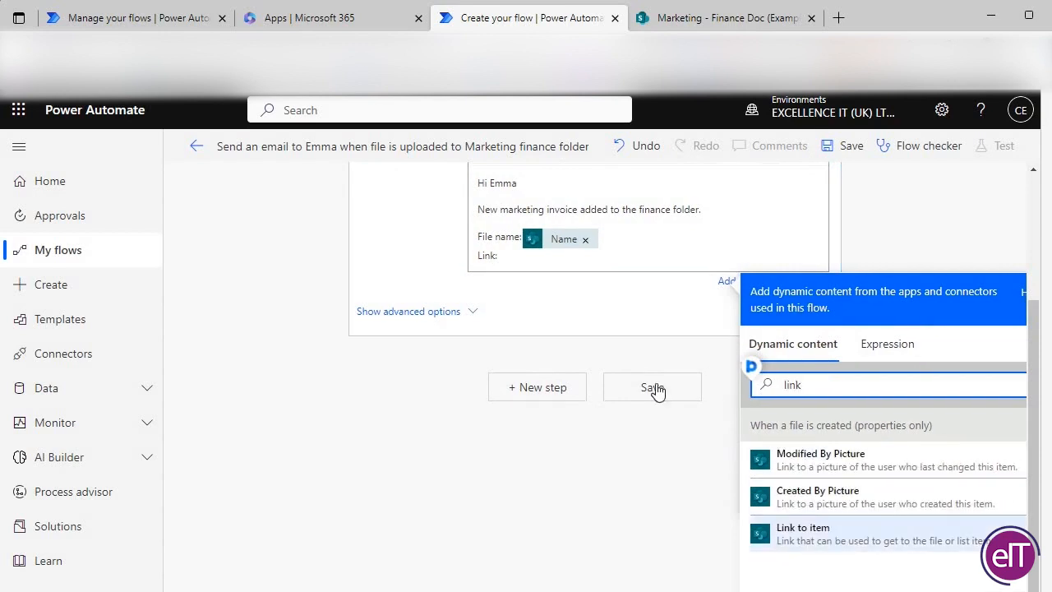
left_click(802, 527)
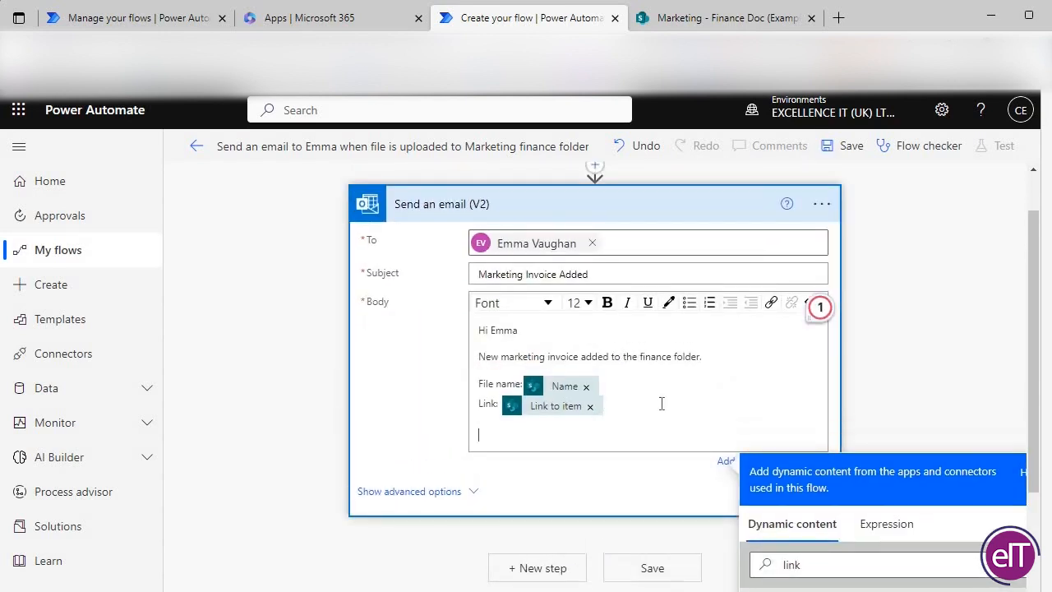
type("Thank you")
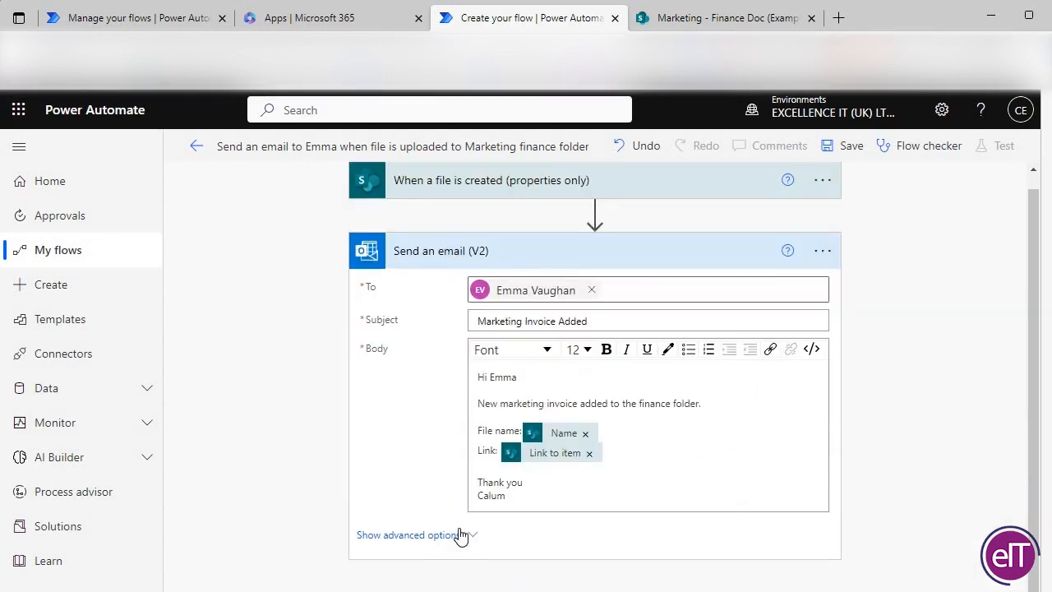
Step: Show the email step's advanced options and view the Importance dropdown levels
left_click(411, 534)
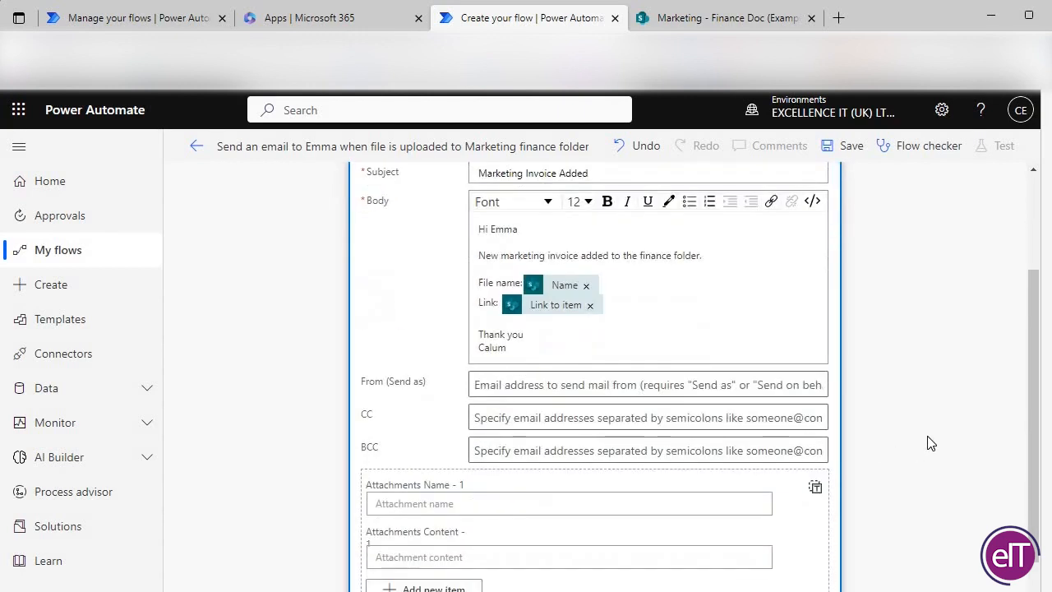
scroll("down", 3)
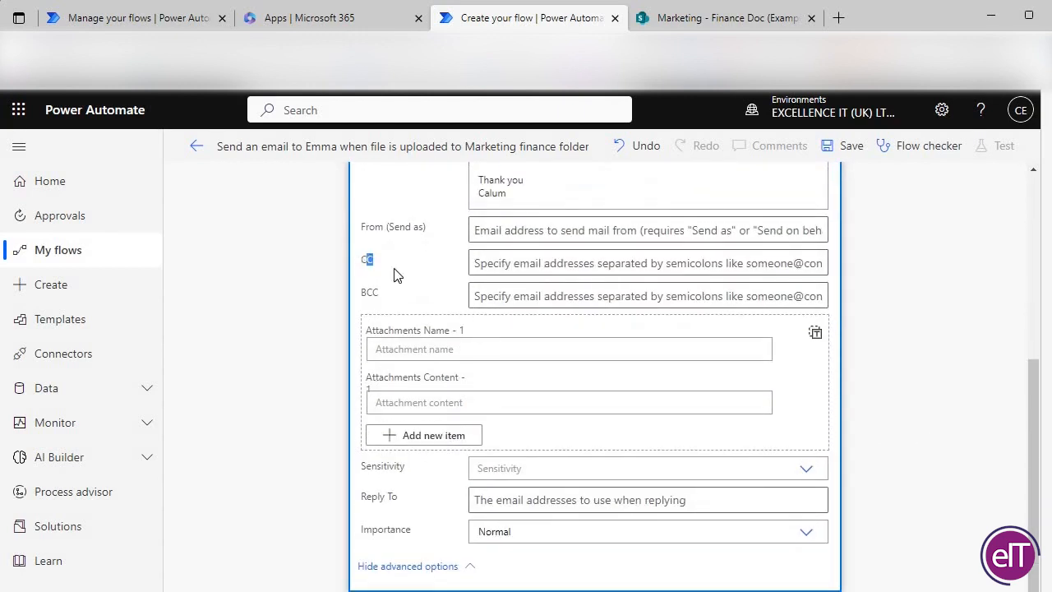
left_click(805, 531)
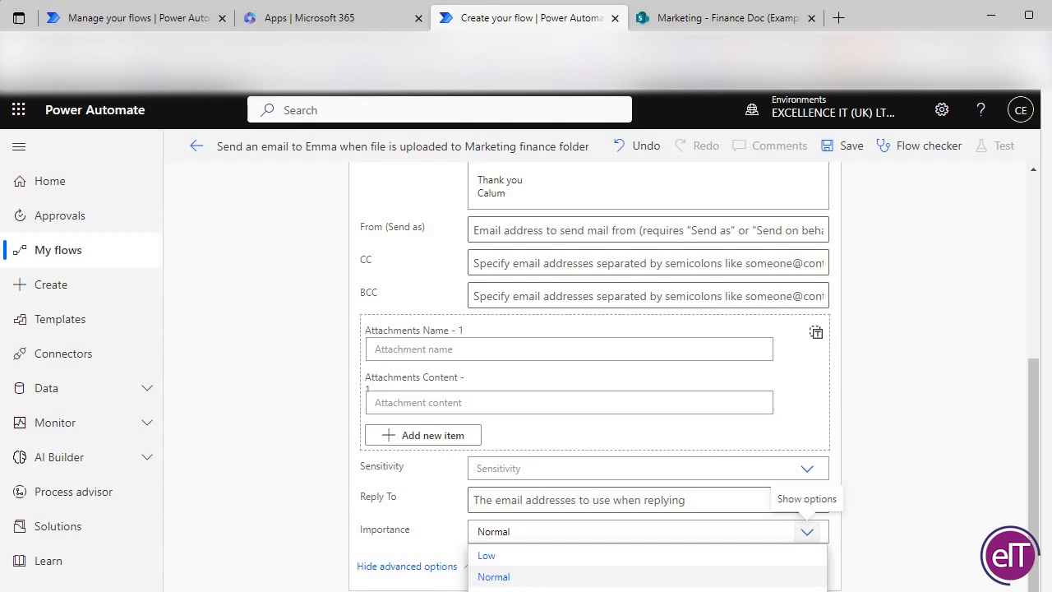